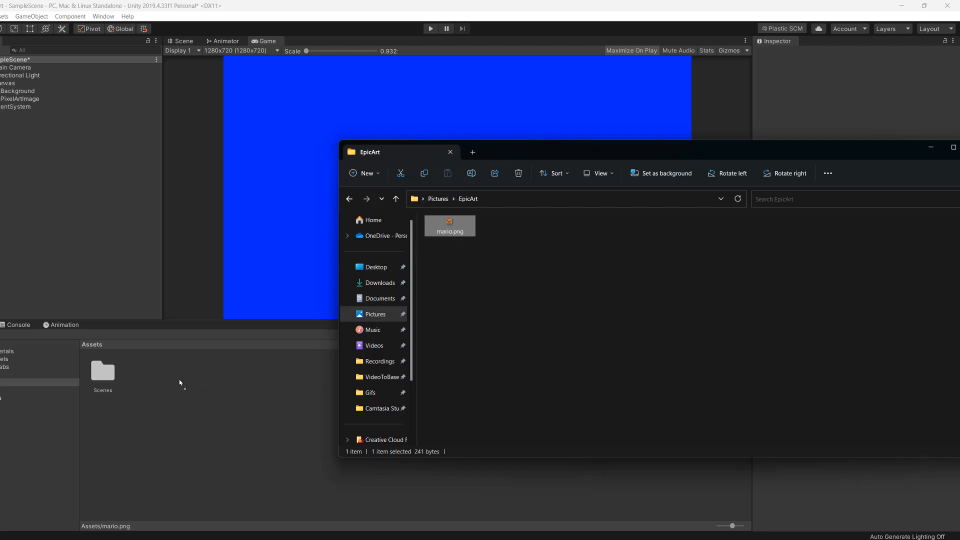
Drag mario.png from File Explorer into the project's Assets folder
{"action": "left_click_drag", "start_coordinate": [449, 225], "coordinate": [140, 370]}
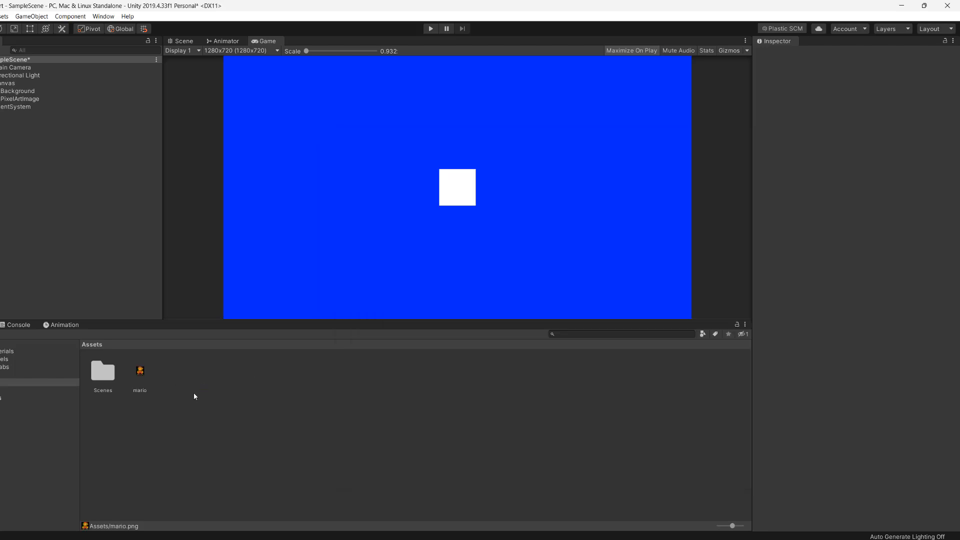
Set mario's import to Sprite (2D and UI), Compression None, Filter Mode Point, and apply
{"action": "left_click", "coordinate": [140, 372]}
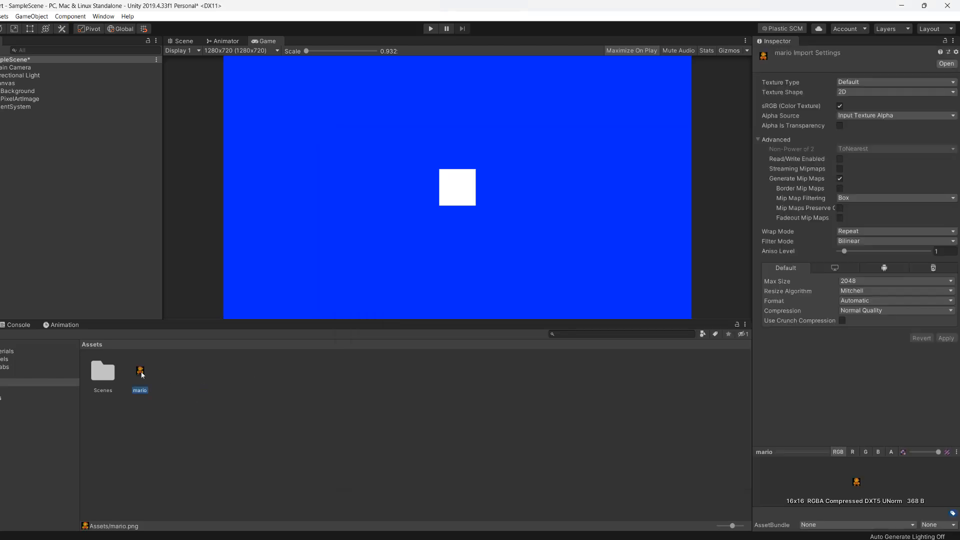
{"action": "left_click", "coordinate": [891, 81]}
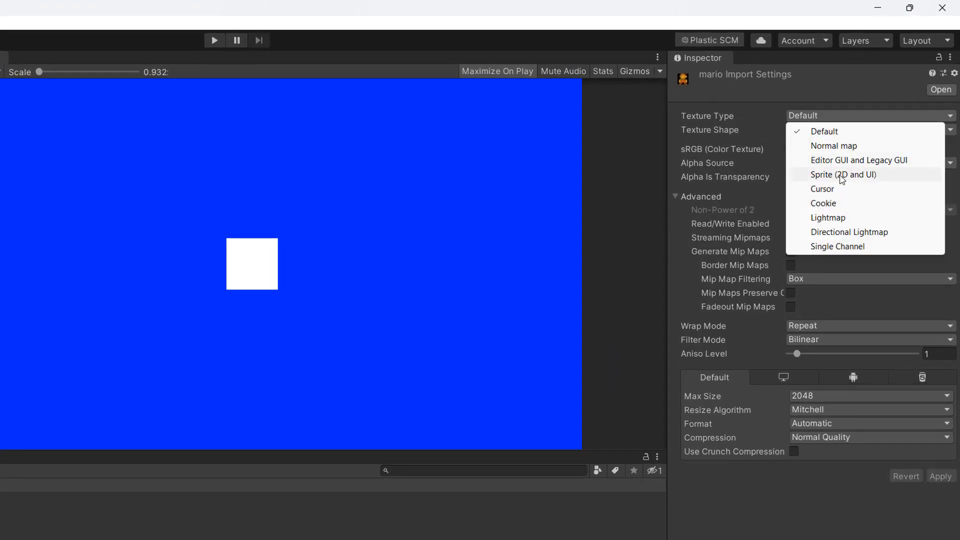
{"action": "left_click", "coordinate": [844, 174]}
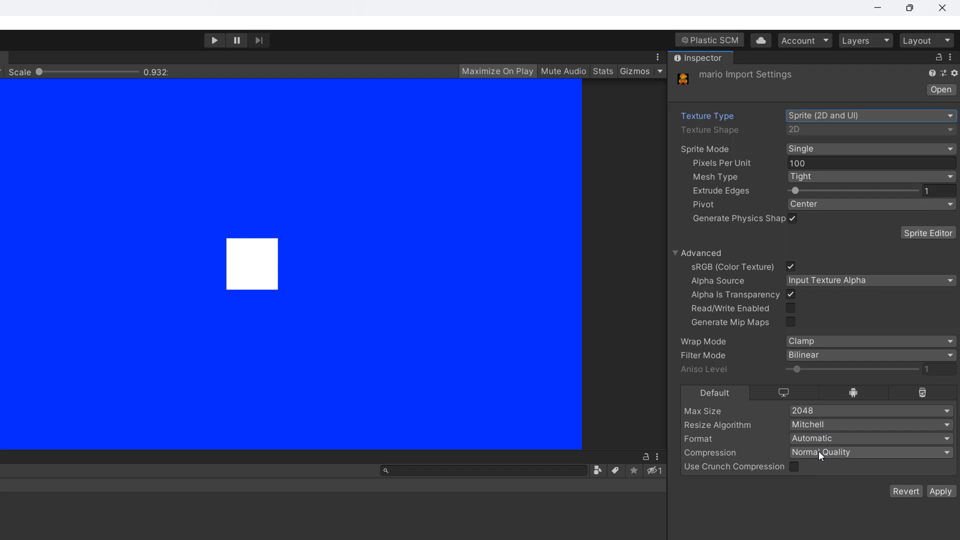
{"action": "left_click", "coordinate": [869, 452]}
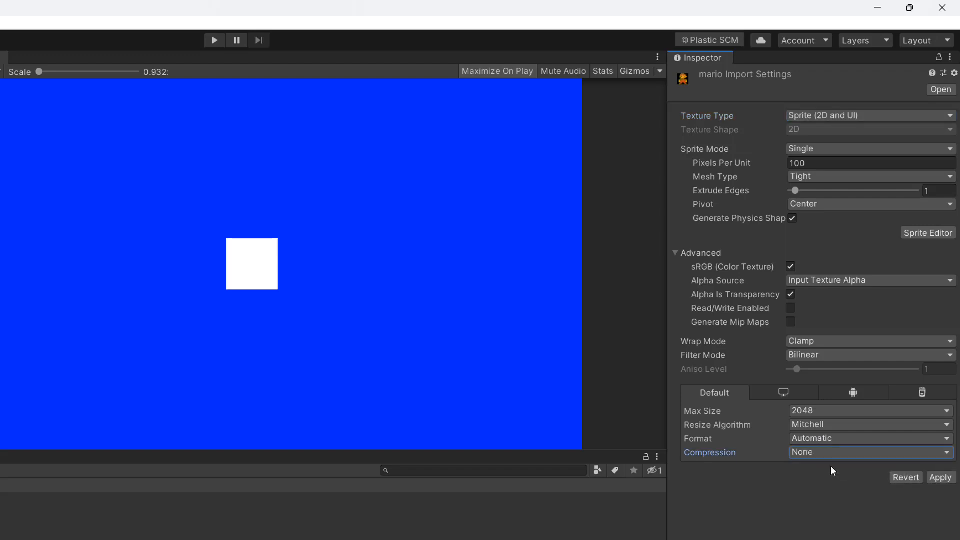
{"action": "left_click", "coordinate": [869, 354]}
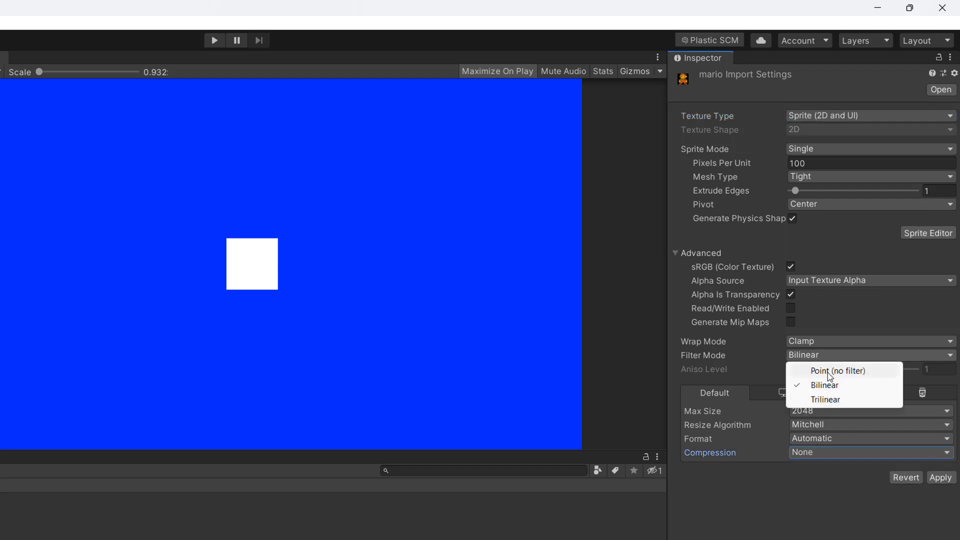
{"action": "left_click", "coordinate": [838, 370]}
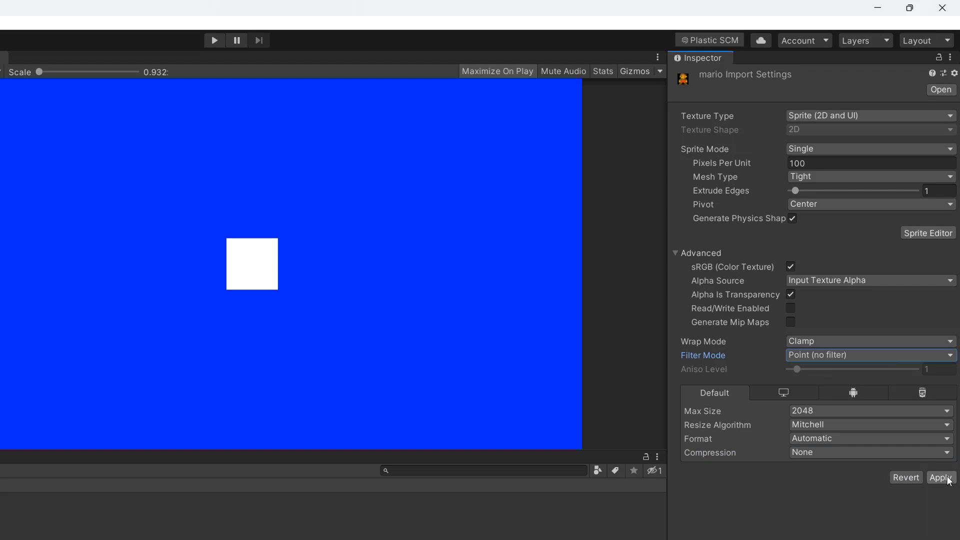
{"action": "left_click", "coordinate": [940, 477]}
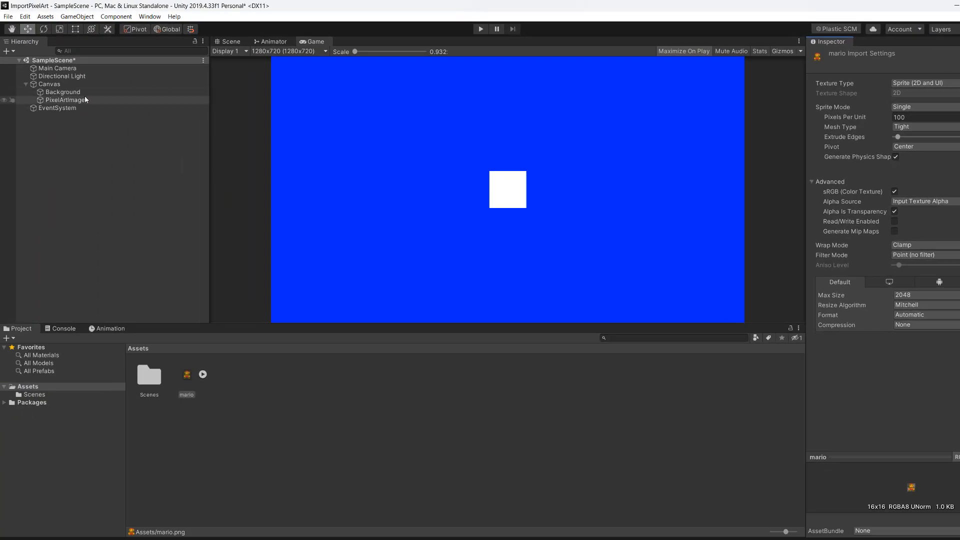
Select the PixelArtImage object under Canvas to show its Inspector properties
{"action": "left_click", "coordinate": [66, 100]}
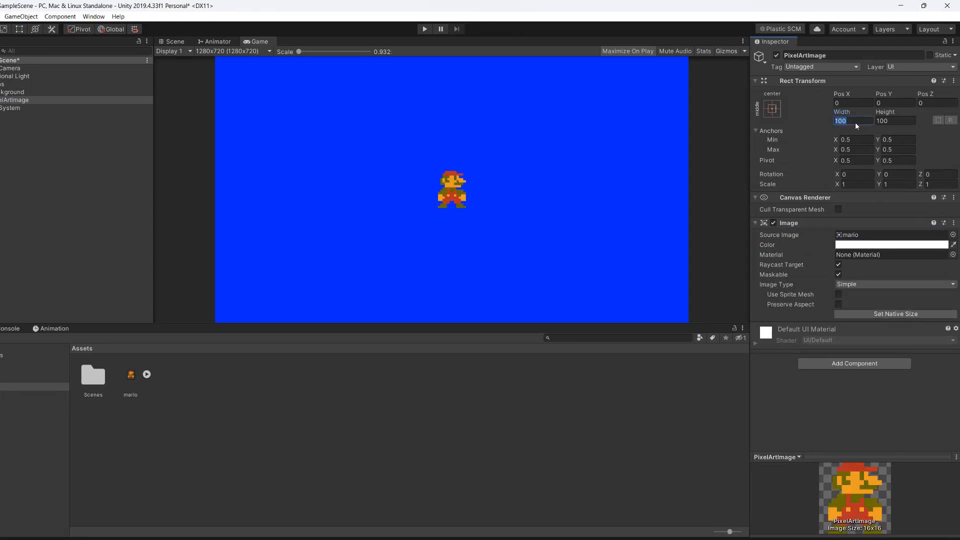
Set PixelArtImage's Rect Transform width and height to 500, then select the mario asset
{"action": "type", "text": "500"}
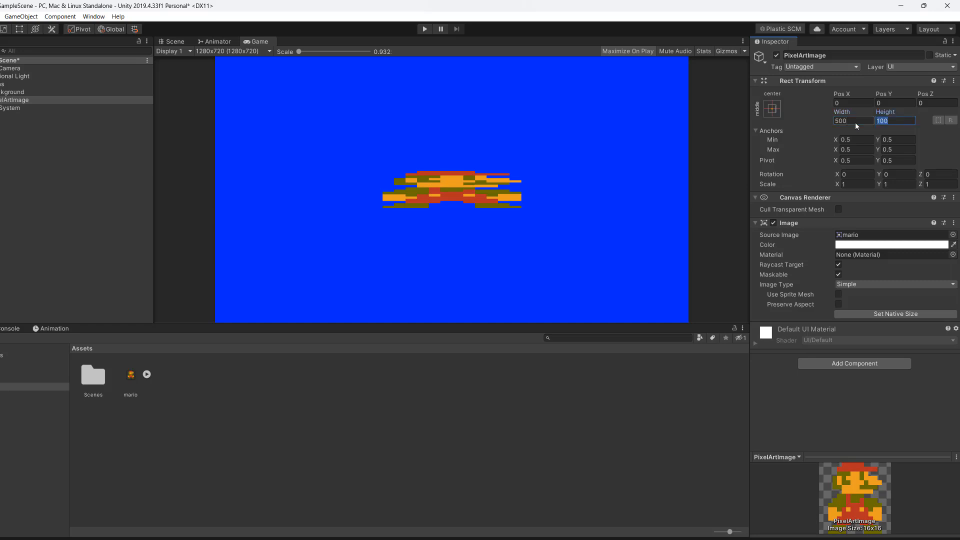
{"action": "type", "text": "500"}
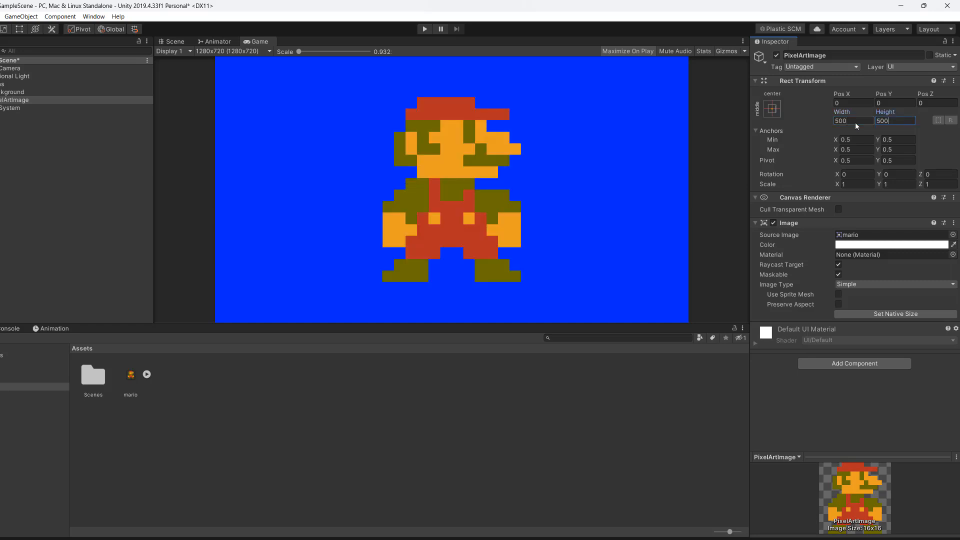
{"action": "left_click", "coordinate": [130, 374]}
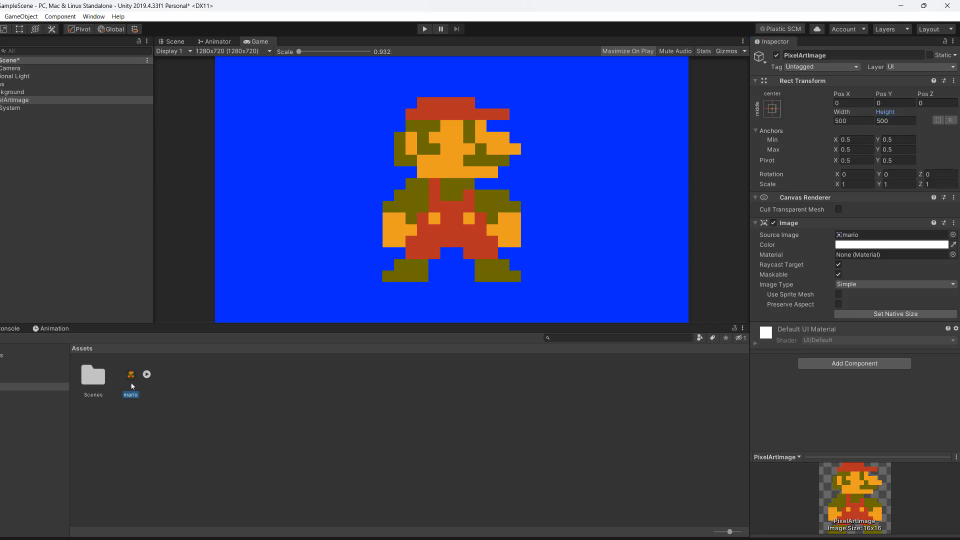
{"action": "left_click", "coordinate": [130, 374]}
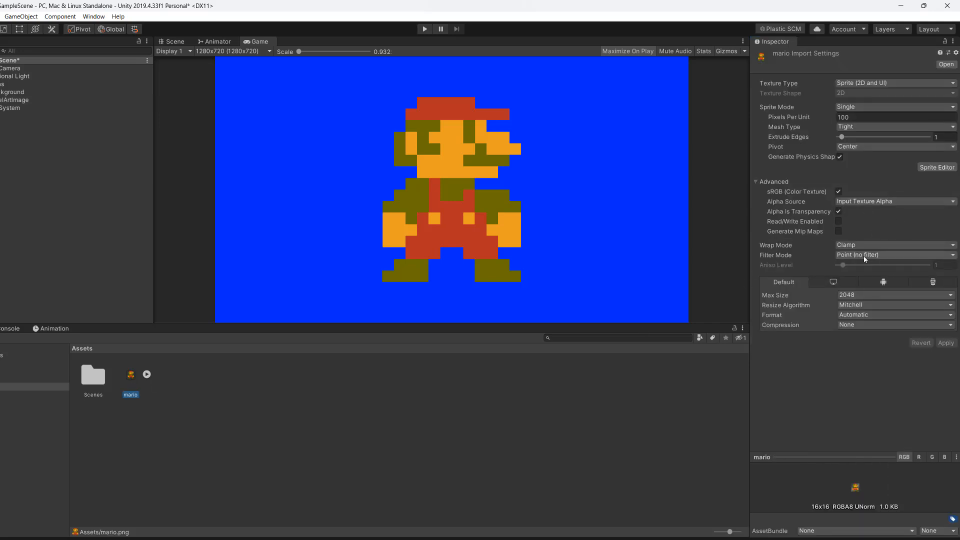
{"action": "left_click", "coordinate": [894, 255]}
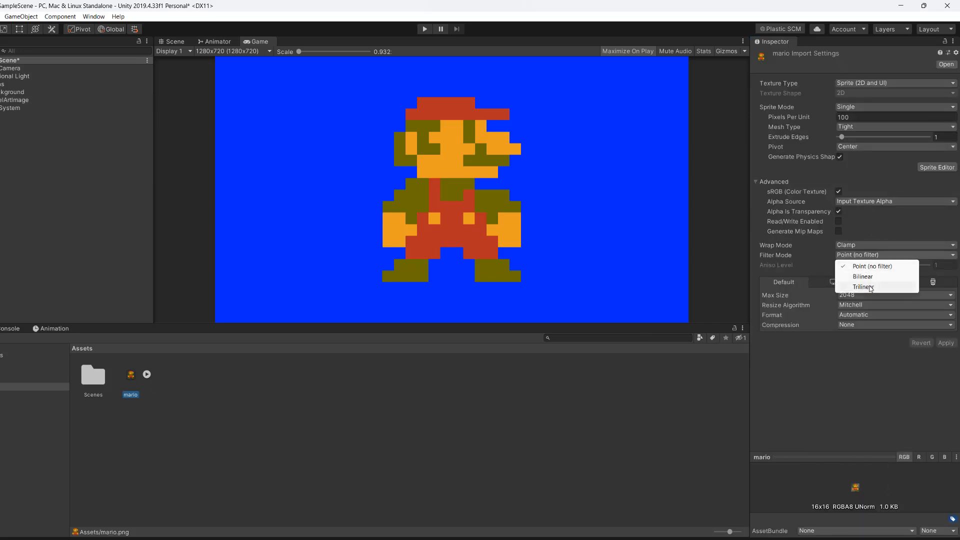
{"action": "left_click", "coordinate": [863, 287]}
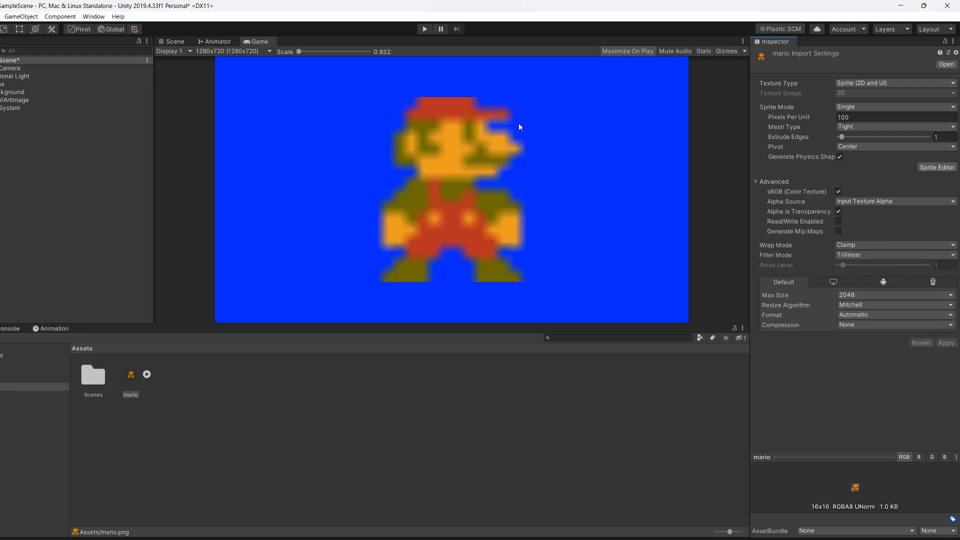
{"action": "left_click", "coordinate": [894, 255]}
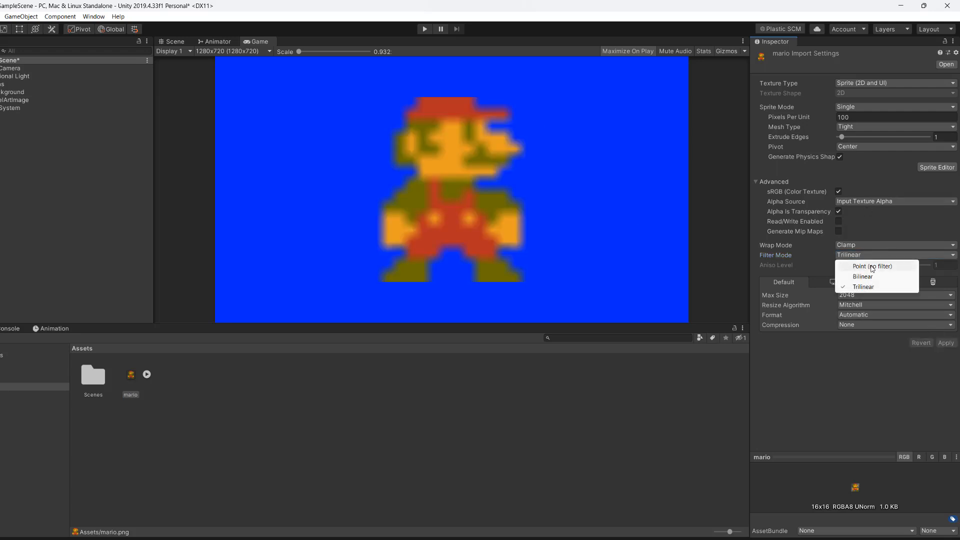
{"action": "left_click", "coordinate": [871, 266]}
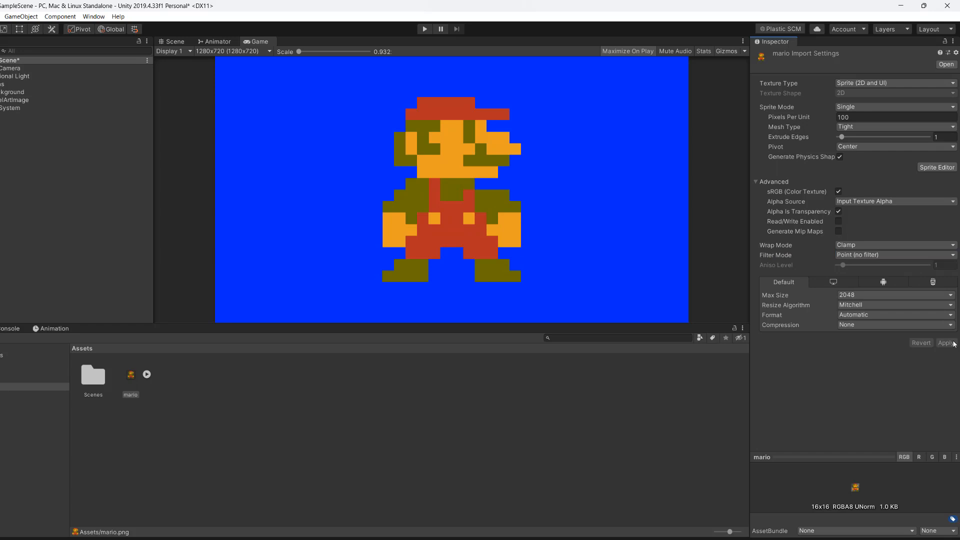